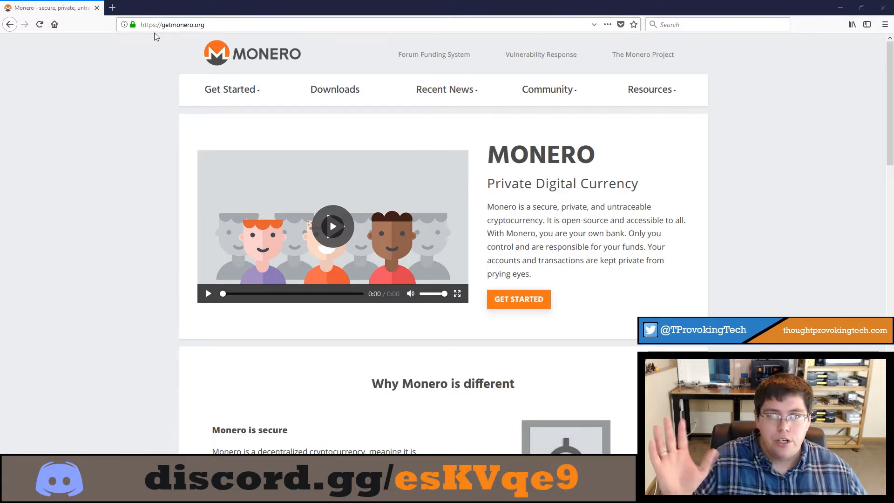
Step: Download the 'Windows, 64-bit' Monero GUI wallet zip from the getmonero.org Downloads page
{"action": "left_click", "coordinate": [335, 89]}
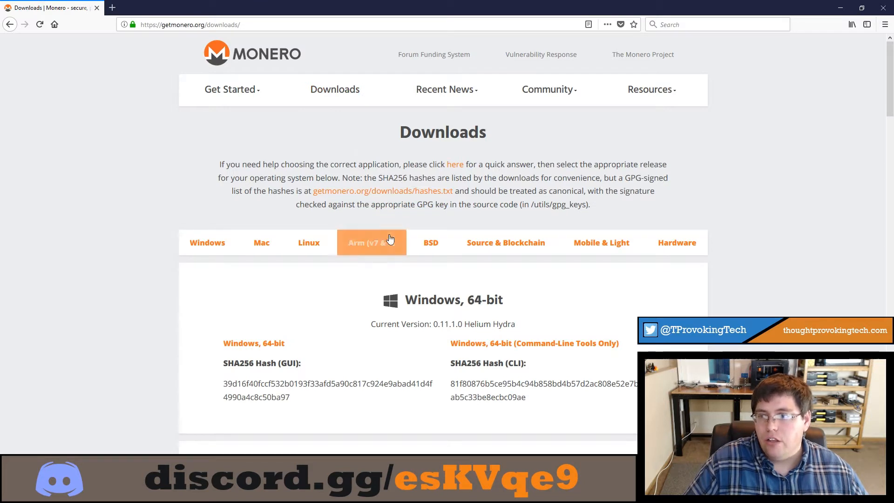
{"action": "scroll", "scroll_direction": "down", "scroll_amount": 3}
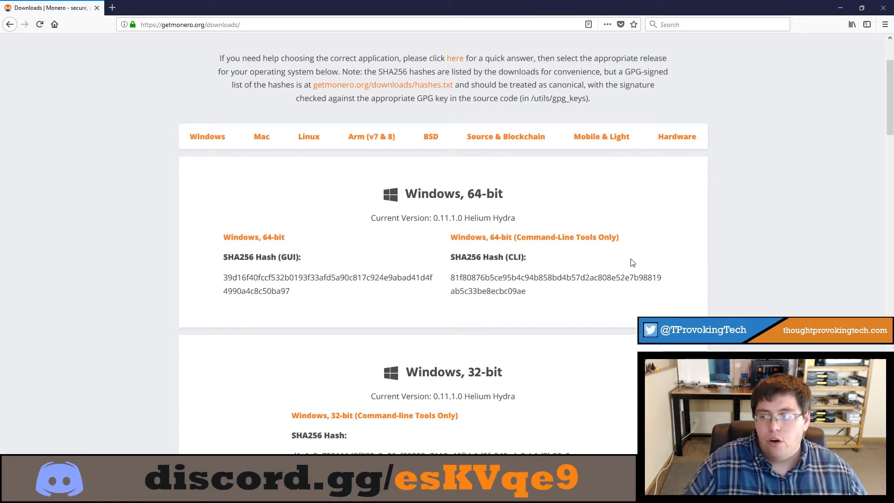
{"action": "scroll", "scroll_direction": "down", "scroll_amount": 3}
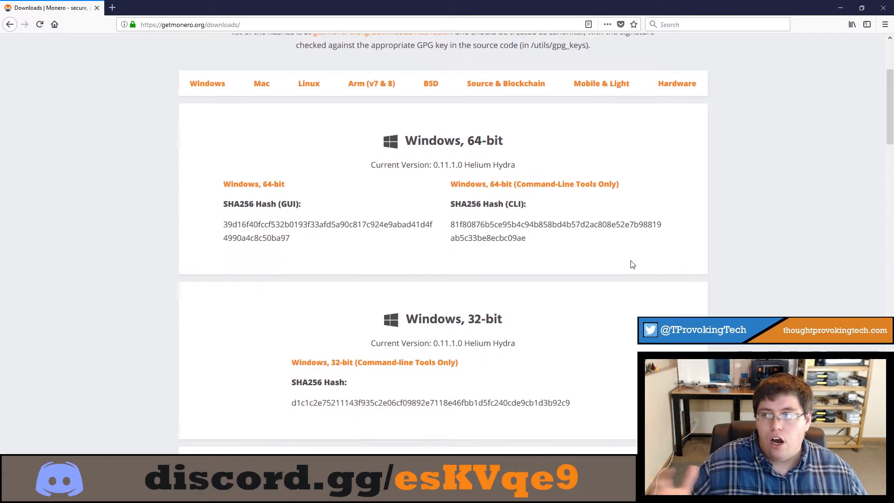
{"action": "mouse_move", "coordinate": [254, 184]}
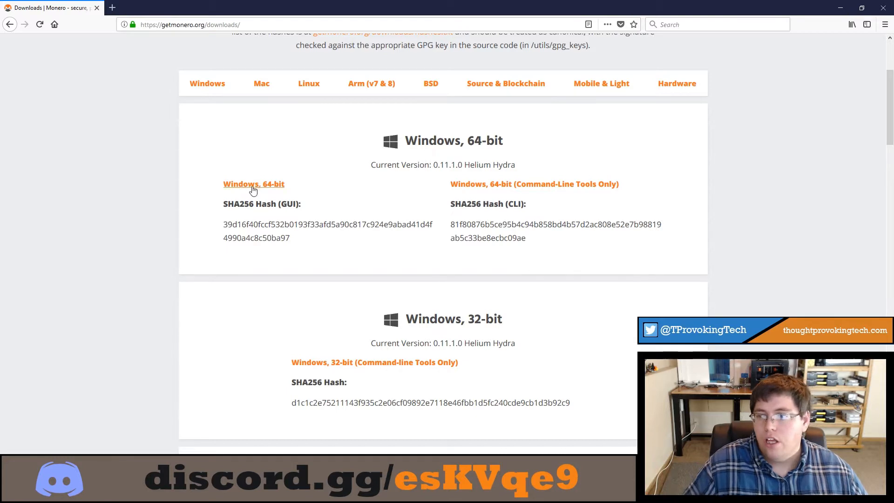
{"action": "left_click", "coordinate": [254, 183]}
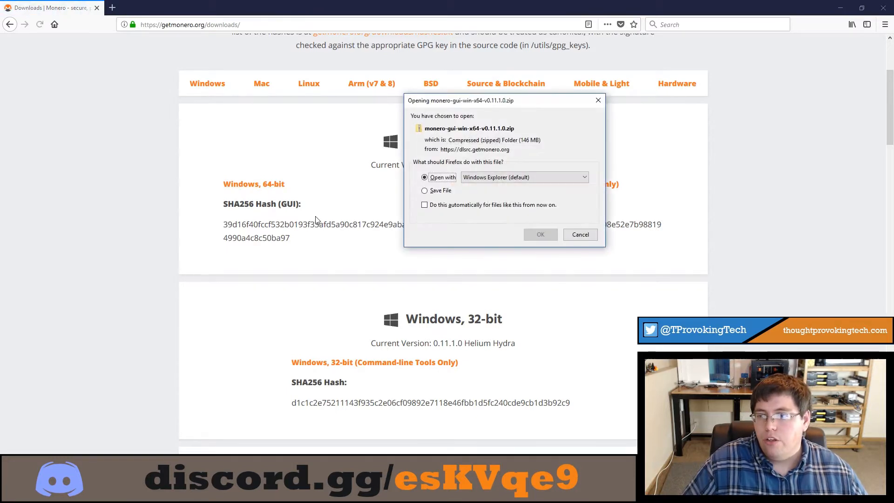
{"action": "left_click", "coordinate": [540, 235]}
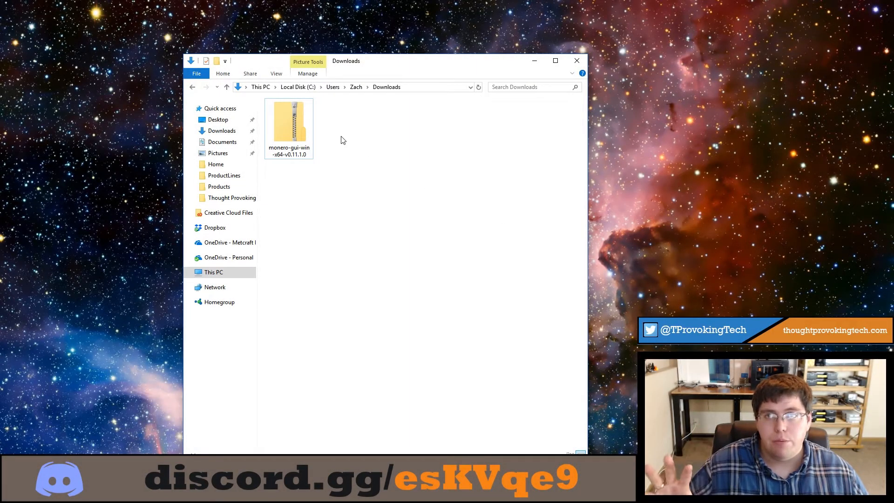
Step: Extract the Monero GUI zip with Extract All into the suggested Downloads folder
{"action": "left_click", "coordinate": [289, 123]}
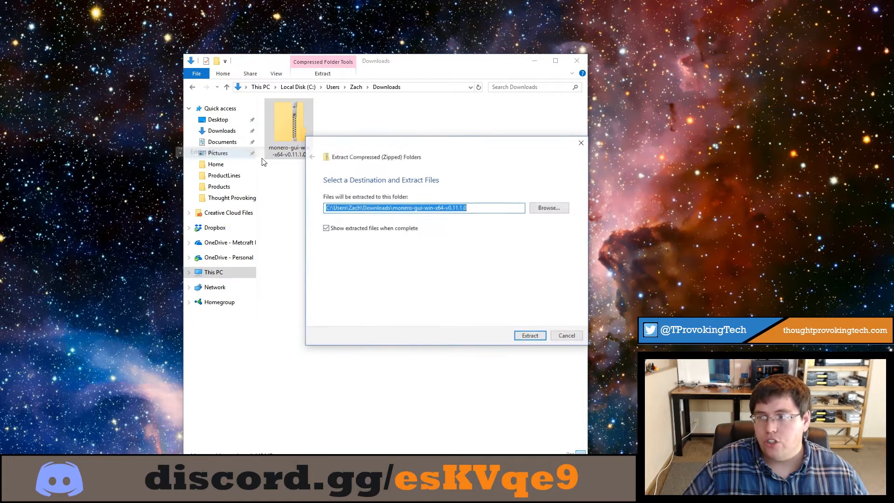
{"action": "left_click", "coordinate": [529, 335]}
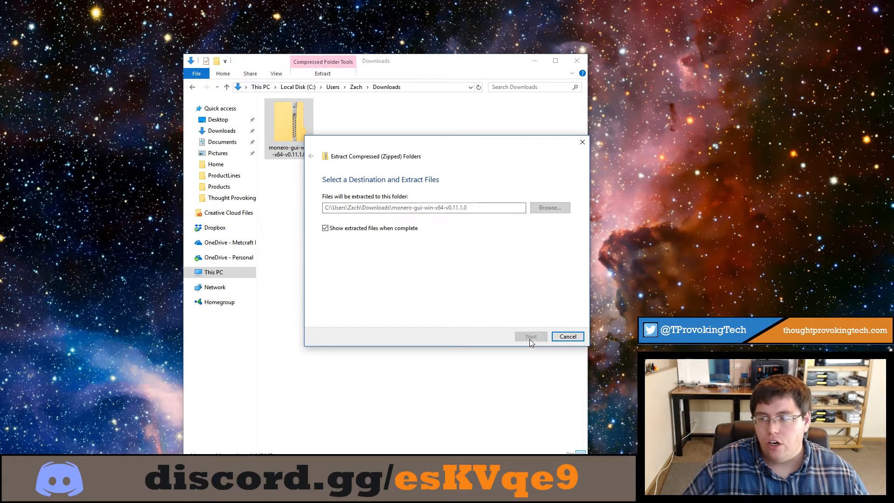
{"action": "left_click", "coordinate": [530, 336]}
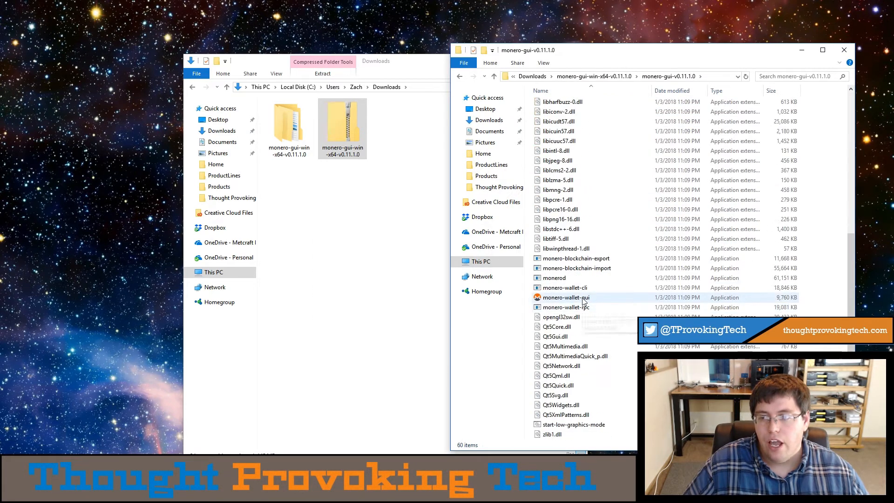
Step: Run monero-wallet-gui from the extracted folder to reach the welcome screen
{"action": "left_click", "coordinate": [566, 297]}
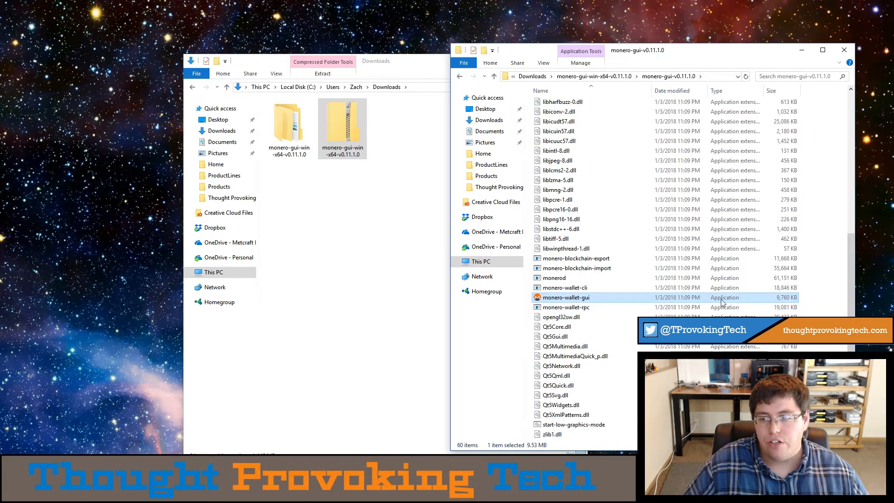
{"action": "mouse_move", "coordinate": [567, 297]}
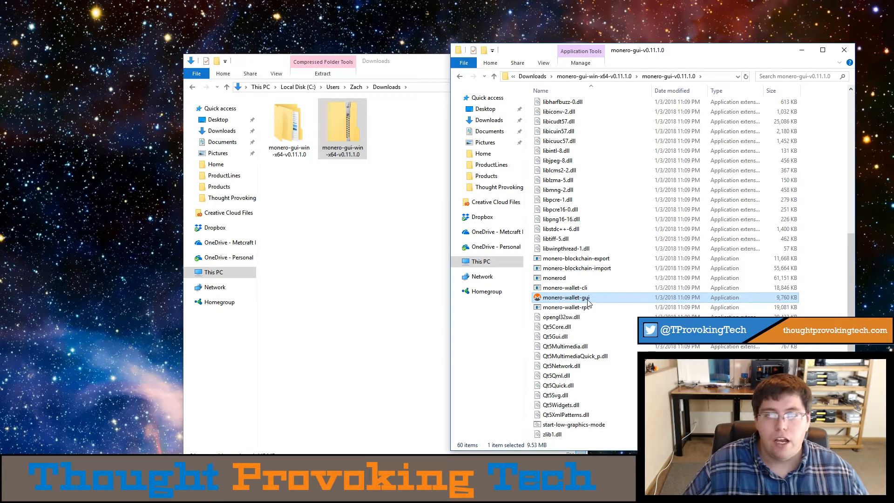
{"action": "mouse_move", "coordinate": [585, 303]}
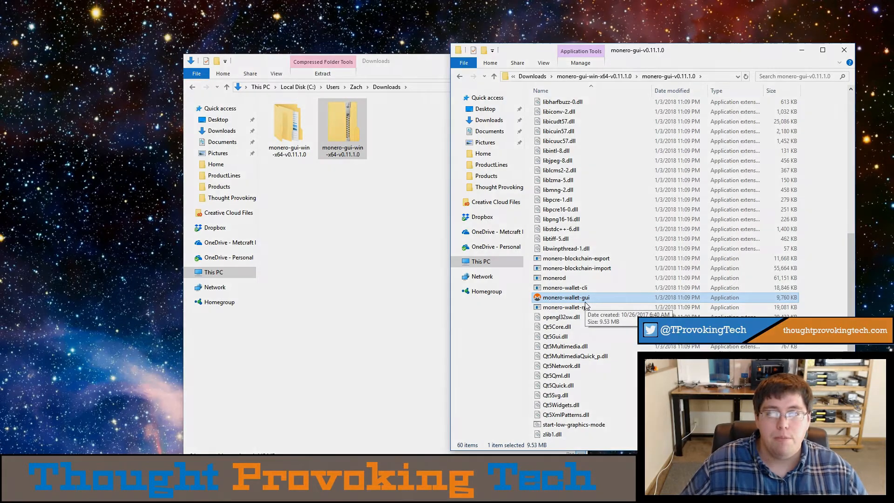
{"action": "double_click", "coordinate": [565, 297]}
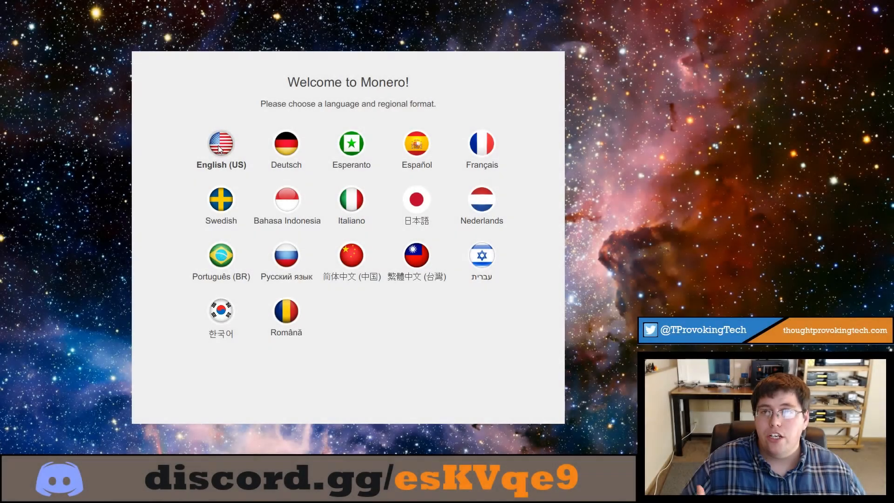
Step: Pick English (US) and choose 'Create a new wallet'
{"action": "left_click", "coordinate": [221, 143]}
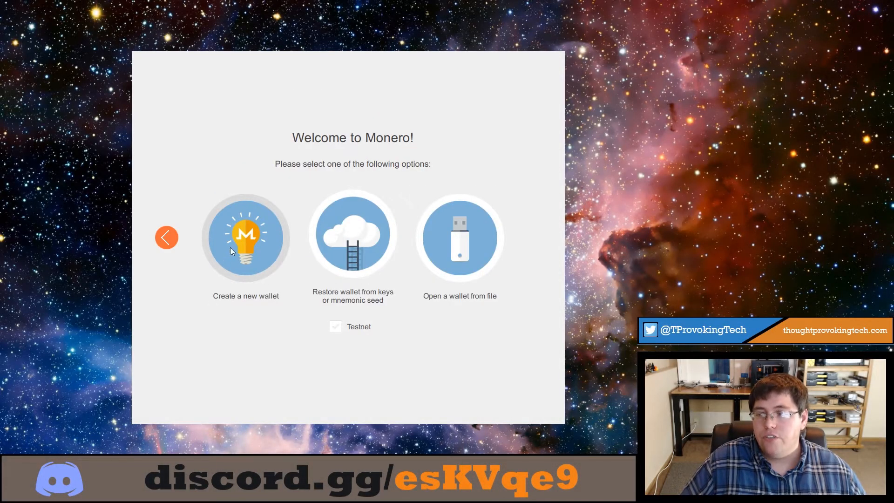
{"action": "mouse_move", "coordinate": [245, 255]}
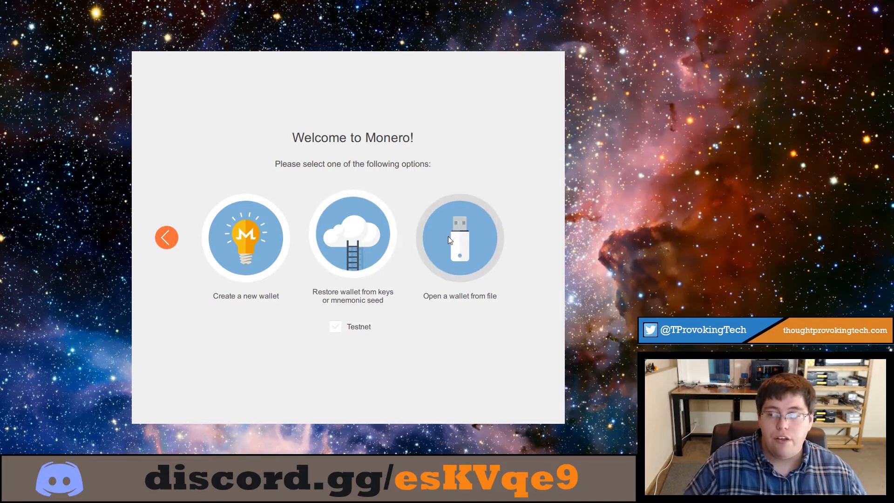
{"action": "mouse_move", "coordinate": [443, 243]}
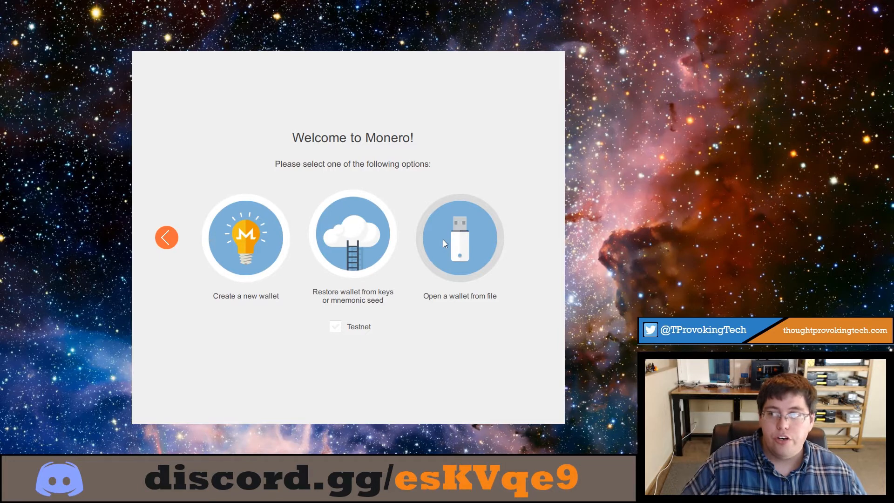
{"action": "mouse_move", "coordinate": [327, 239]}
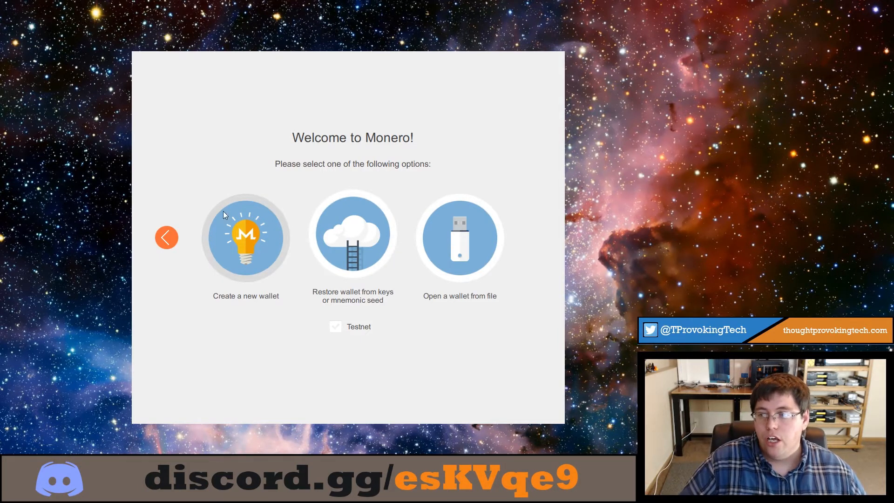
{"action": "left_click", "coordinate": [246, 236]}
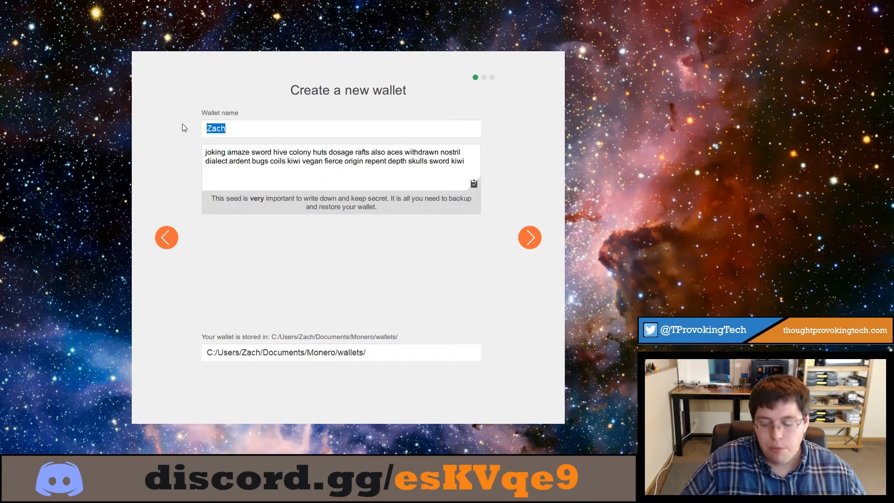
Step: Set the new wallet's name to Temp
{"action": "type", "text": "tem"}
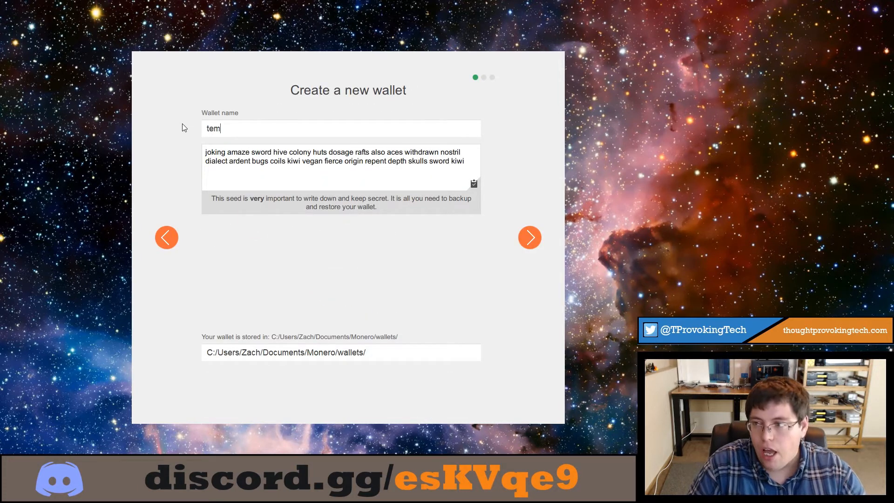
{"action": "type", "text": "Temp"}
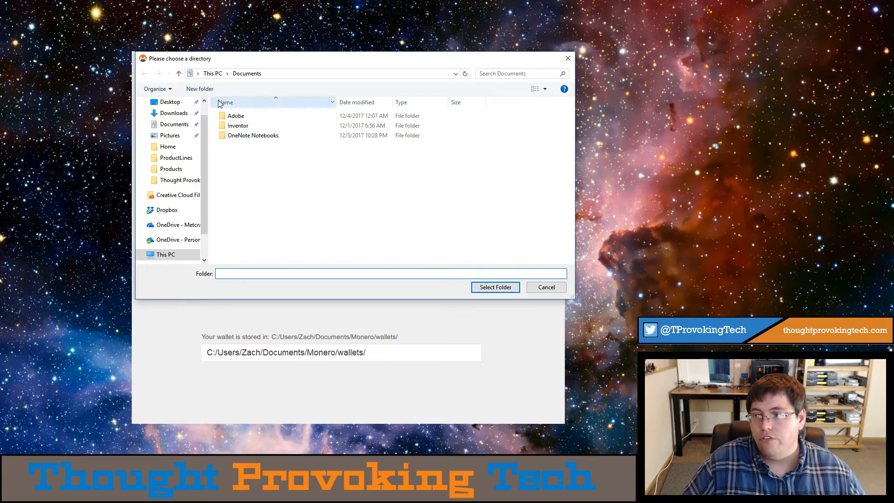
Step: Choose the Desktop as the storage folder for the Temp wallet
{"action": "left_click", "coordinate": [169, 101]}
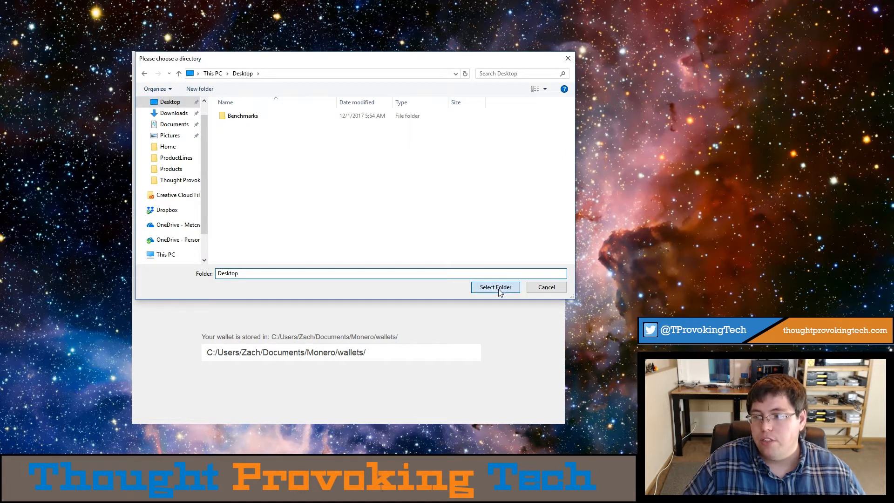
{"action": "left_click", "coordinate": [494, 287]}
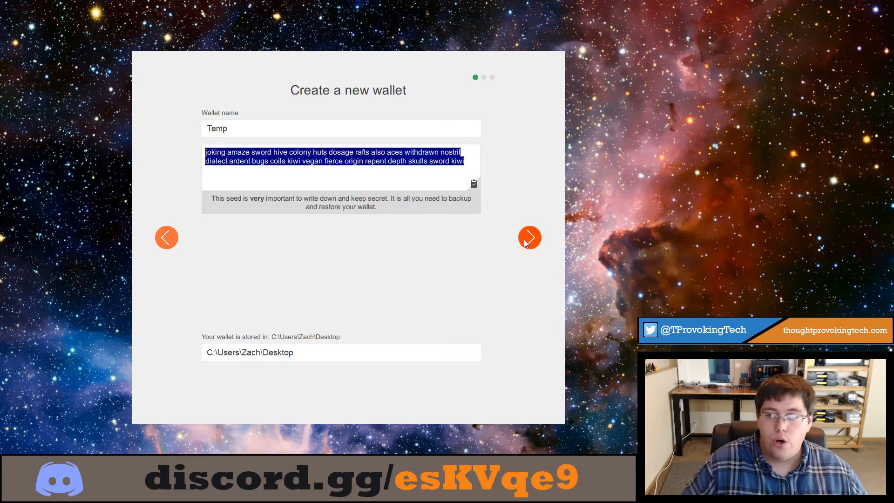
Step: Set a matching wallet password and continue to the 'You're all set up!' summary
{"action": "left_click", "coordinate": [529, 237]}
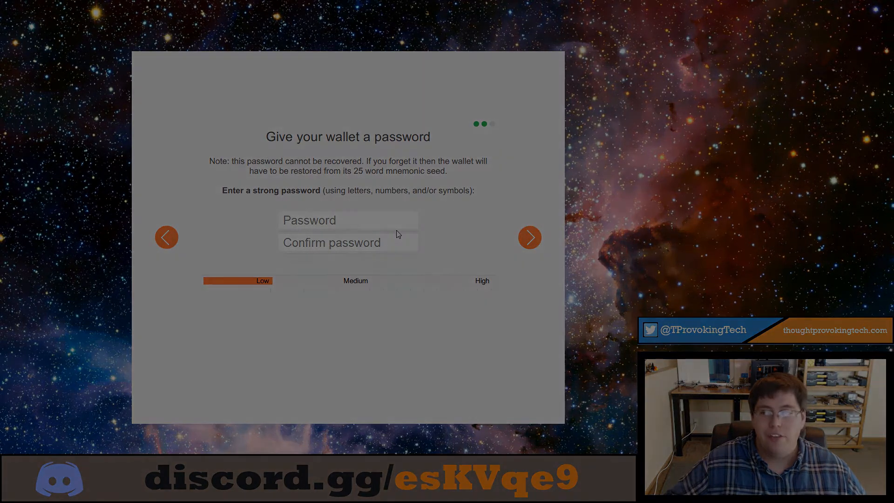
{"action": "type", "text": "password"}
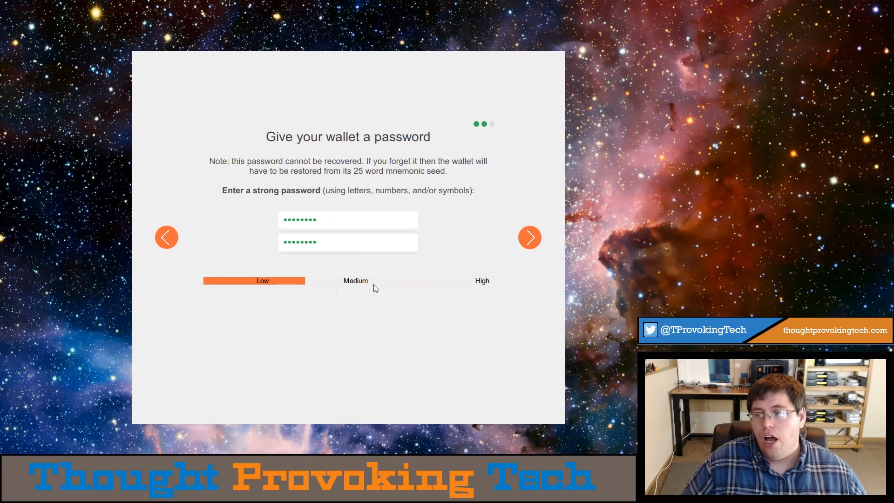
{"action": "mouse_move", "coordinate": [423, 281]}
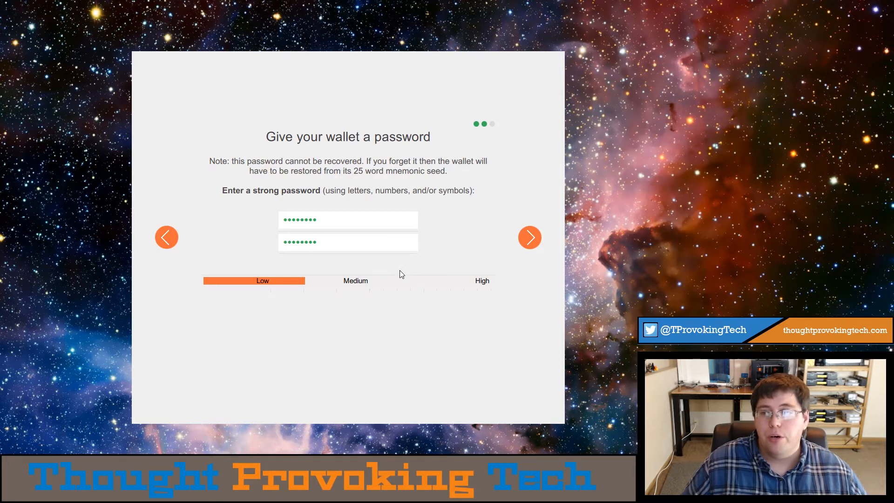
{"action": "mouse_move", "coordinate": [518, 264]}
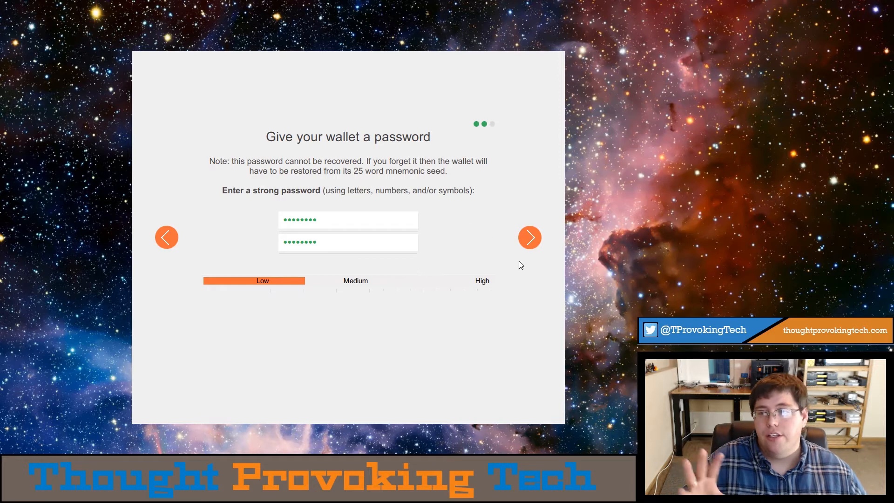
{"action": "left_click", "coordinate": [529, 237]}
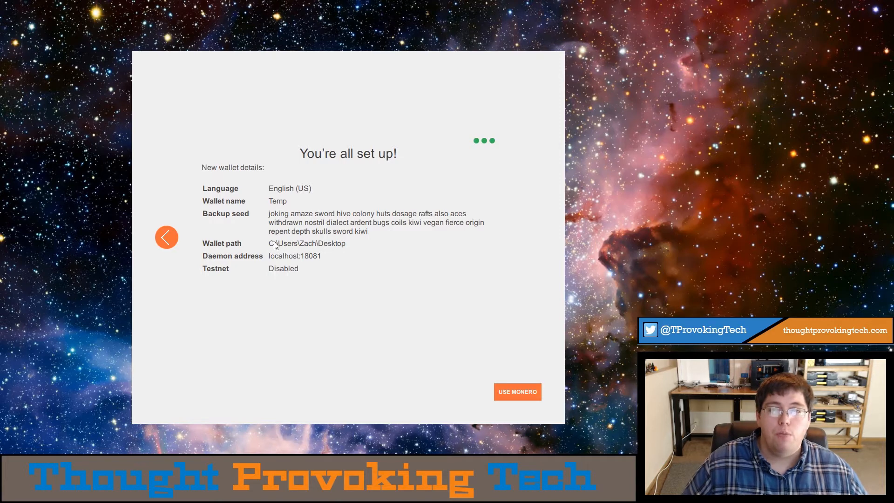
{"action": "mouse_move", "coordinate": [525, 400]}
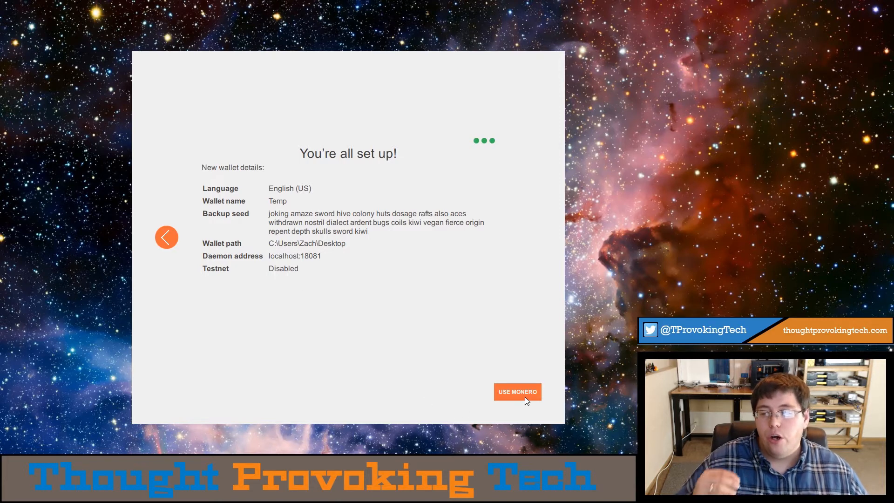
Step: Finish setup and allow the wallet daemon through Windows Defender Firewall so syncing starts
{"action": "left_click", "coordinate": [517, 392]}
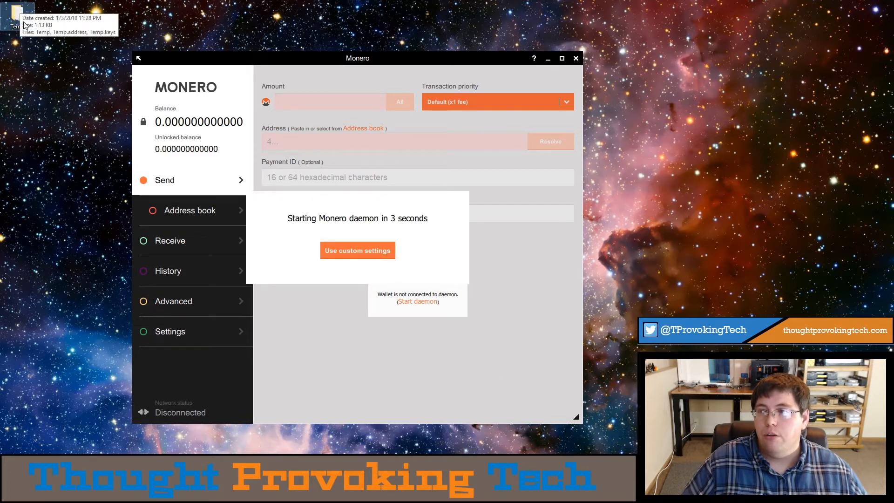
{"action": "mouse_move", "coordinate": [179, 101]}
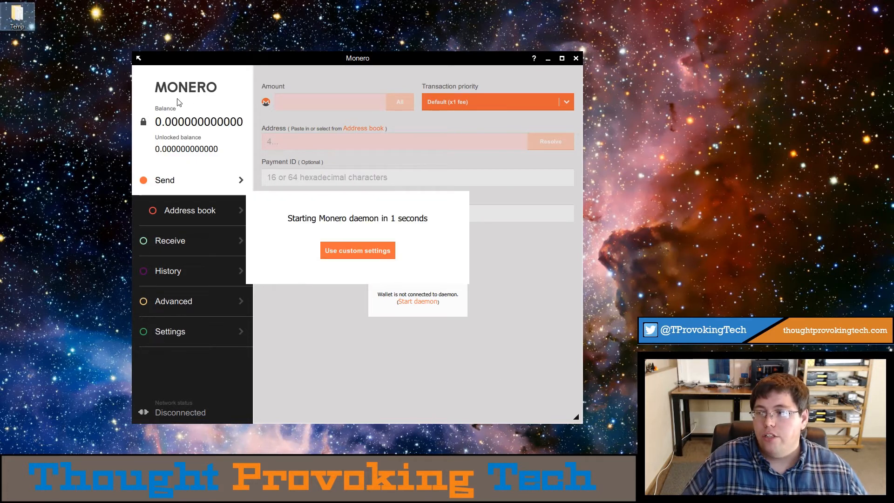
{"action": "left_click", "coordinate": [358, 250]}
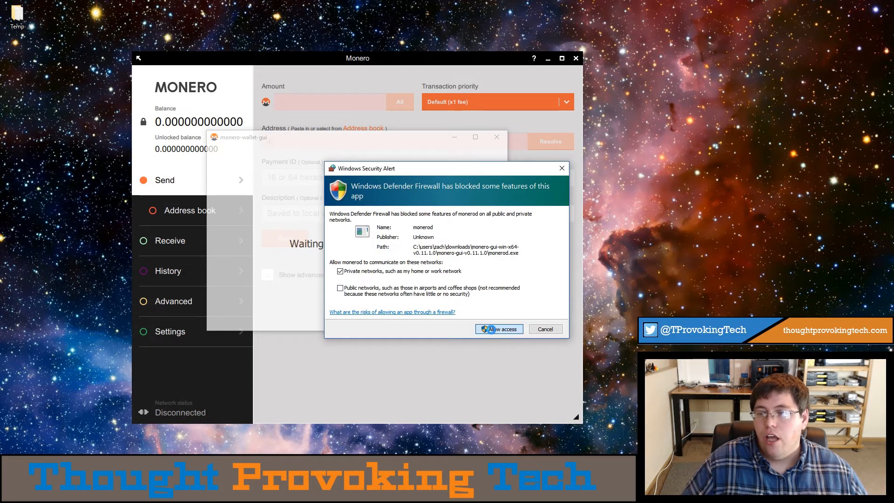
{"action": "left_click", "coordinate": [497, 328]}
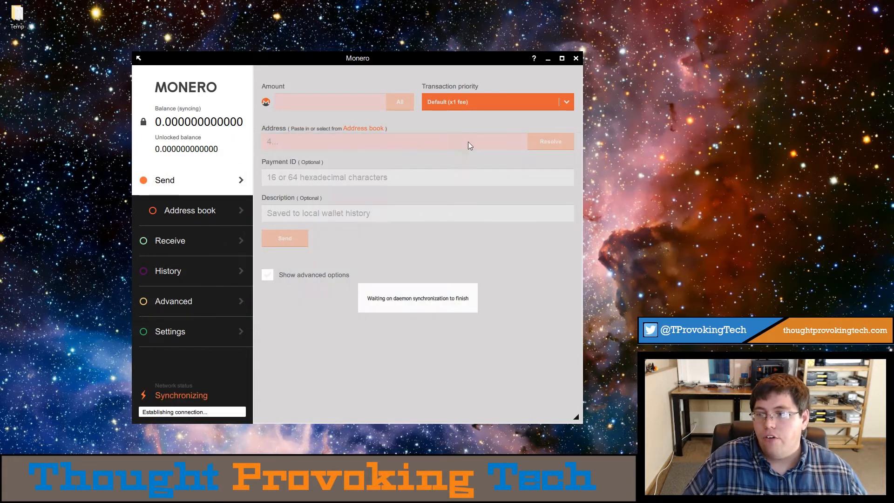
{"action": "mouse_move", "coordinate": [425, 288]}
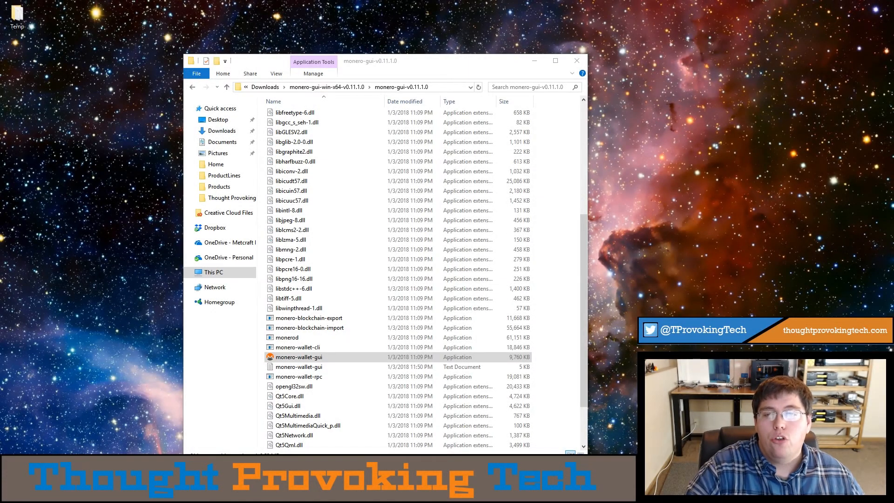
{"action": "mouse_move", "coordinate": [647, 91]}
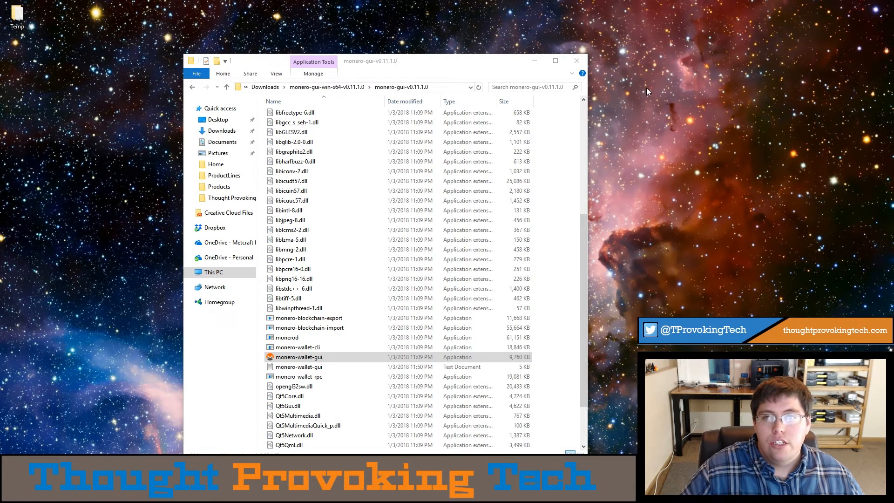
{"action": "mouse_move", "coordinate": [573, 92]}
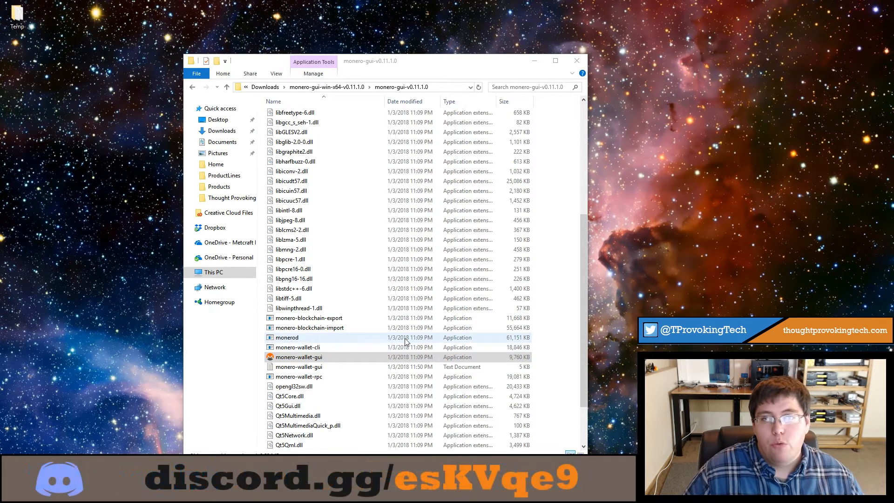
Step: Find monero-wallet-gui.exe in the monero-gui-v0.11.1.0 folder in File Explorer
{"action": "left_click", "coordinate": [299, 356]}
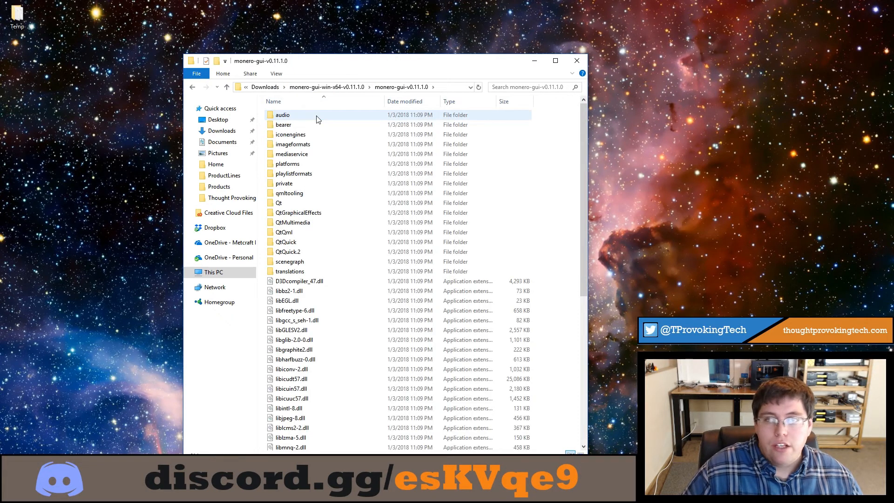
{"action": "scroll", "scroll_direction": "down", "scroll_amount": 3}
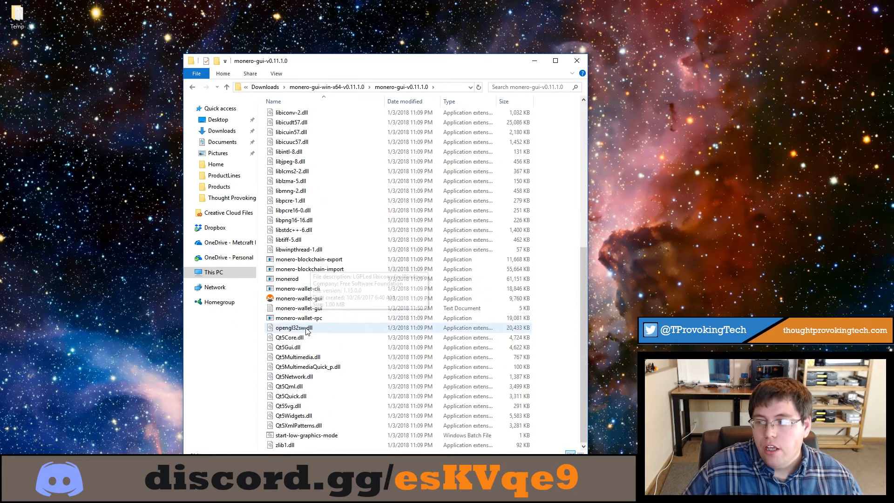
{"action": "left_click", "coordinate": [298, 298]}
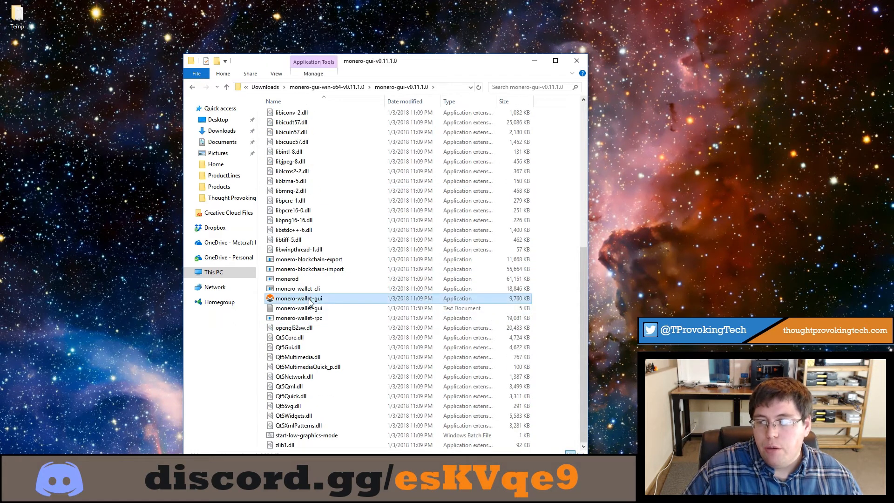
Step: Relaunch monero-wallet-gui and unlock the Temp wallet with its password so the daemon starts
{"action": "double_click", "coordinate": [298, 298]}
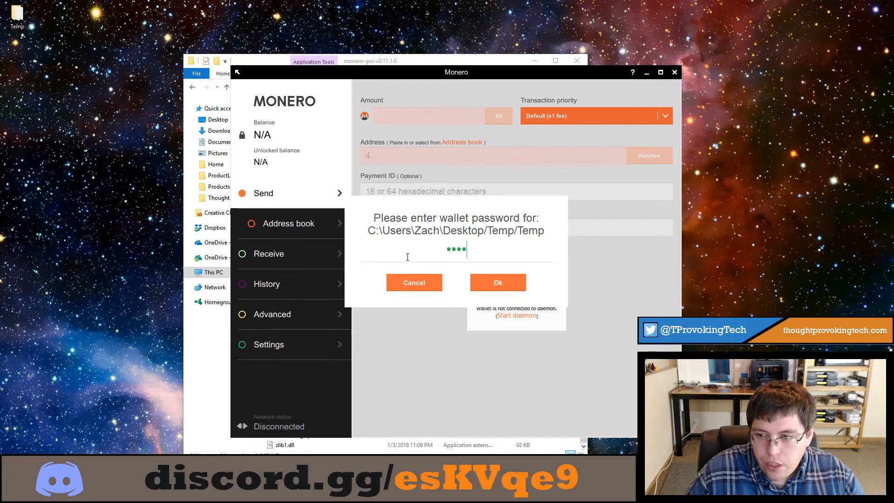
{"action": "type", "text": "•"}
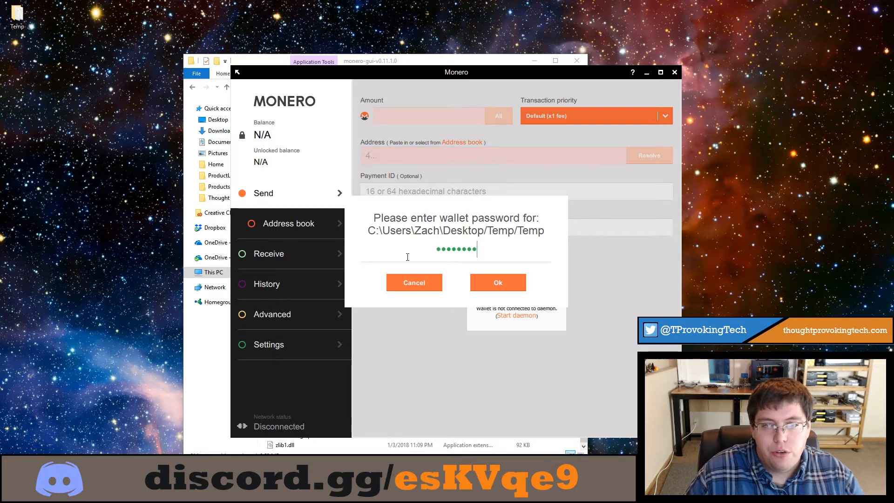
{"action": "left_click", "coordinate": [496, 282]}
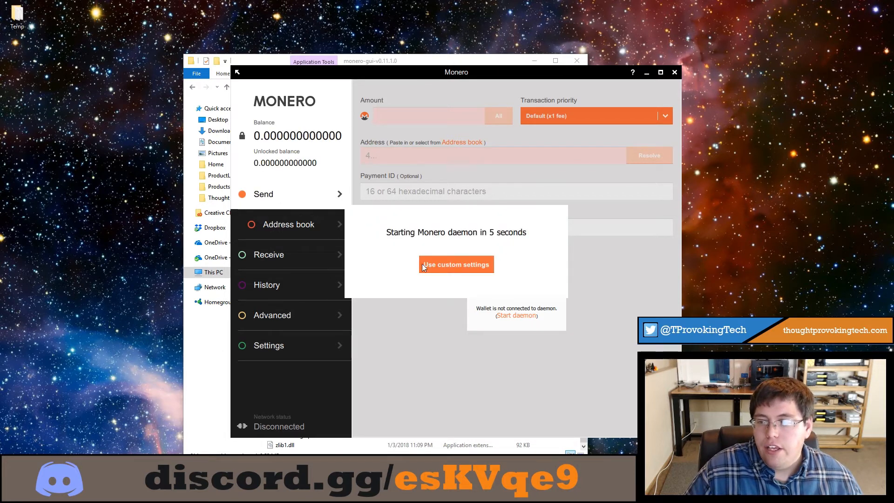
{"action": "mouse_move", "coordinate": [497, 294]}
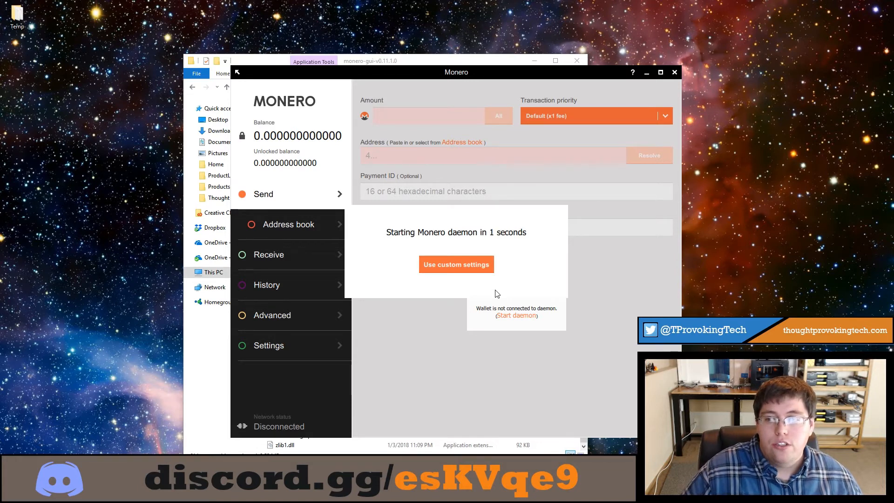
{"action": "left_click", "coordinate": [455, 263]}
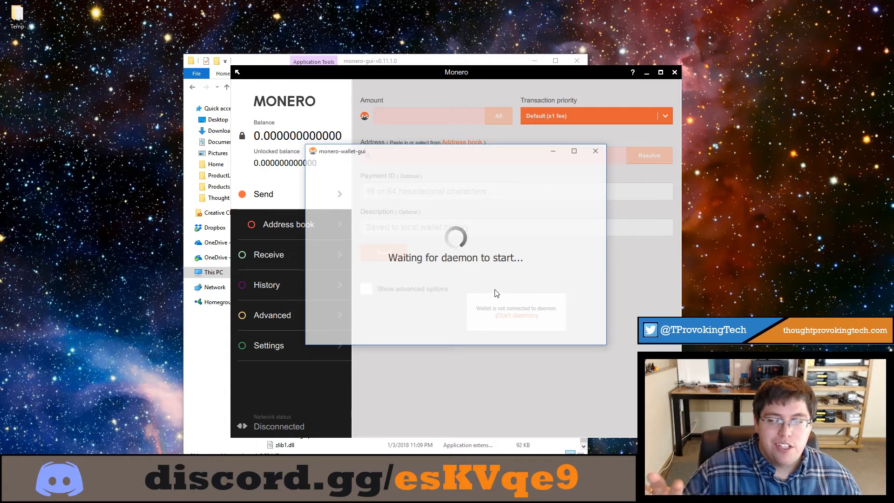
{"action": "mouse_move", "coordinate": [488, 291]}
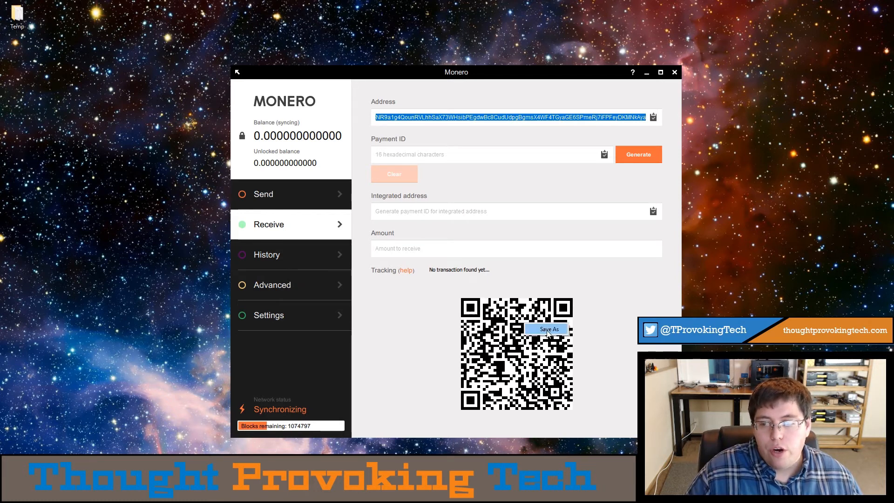
{"action": "left_click", "coordinate": [547, 329]}
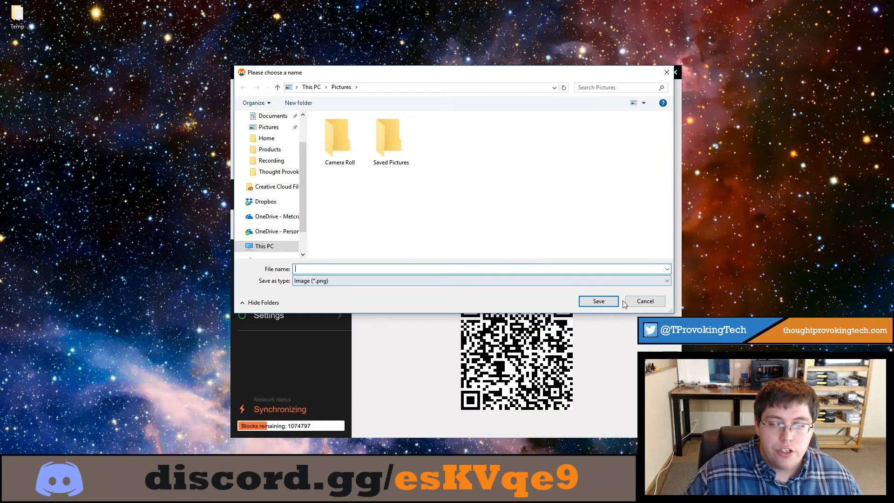
{"action": "left_click", "coordinate": [645, 301]}
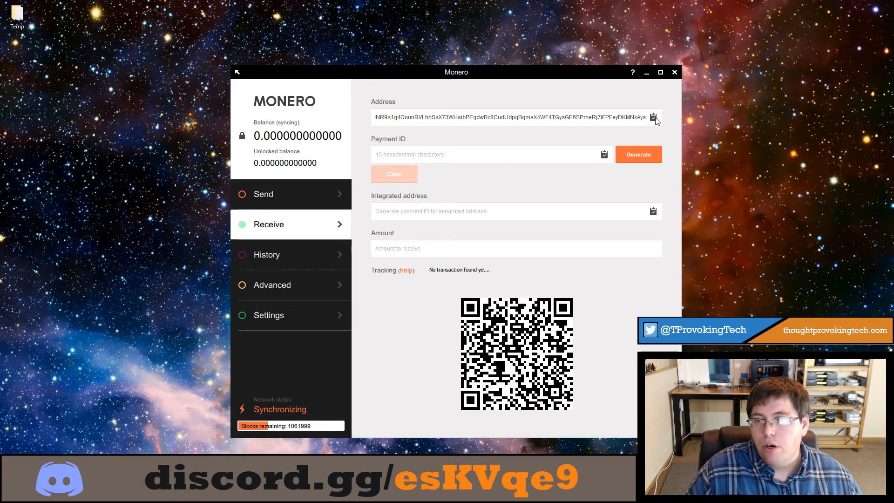
Step: Copy the wallet's own receiving address from the Receive page
{"action": "left_click", "coordinate": [264, 193]}
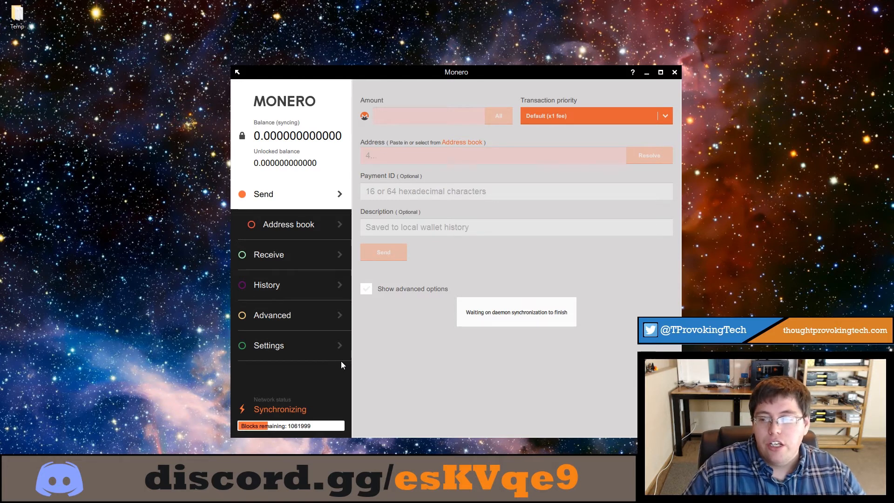
{"action": "mouse_move", "coordinate": [314, 250]}
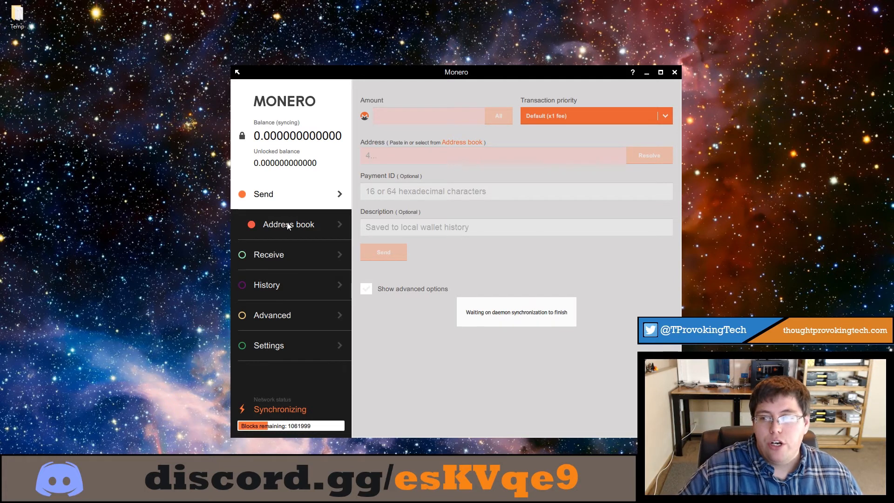
Step: Add an address book entry described 'Tom' with the pasted wallet address
{"action": "left_click", "coordinate": [288, 224]}
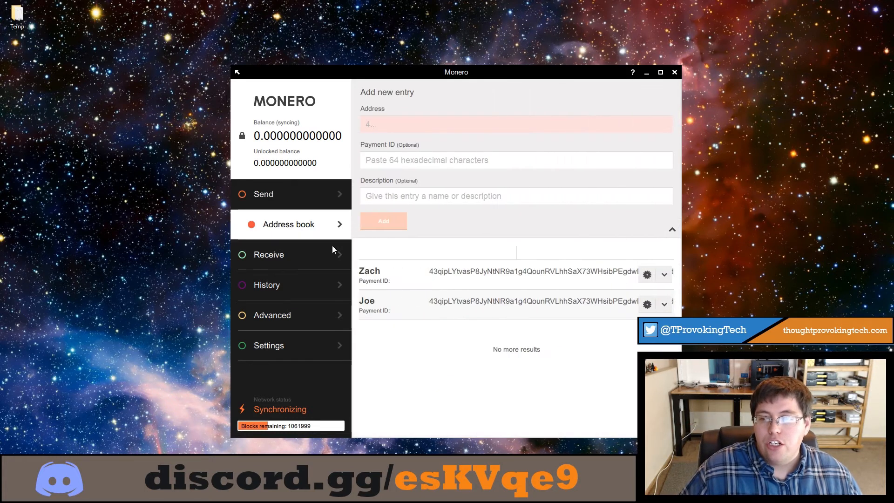
{"action": "mouse_move", "coordinate": [379, 283]}
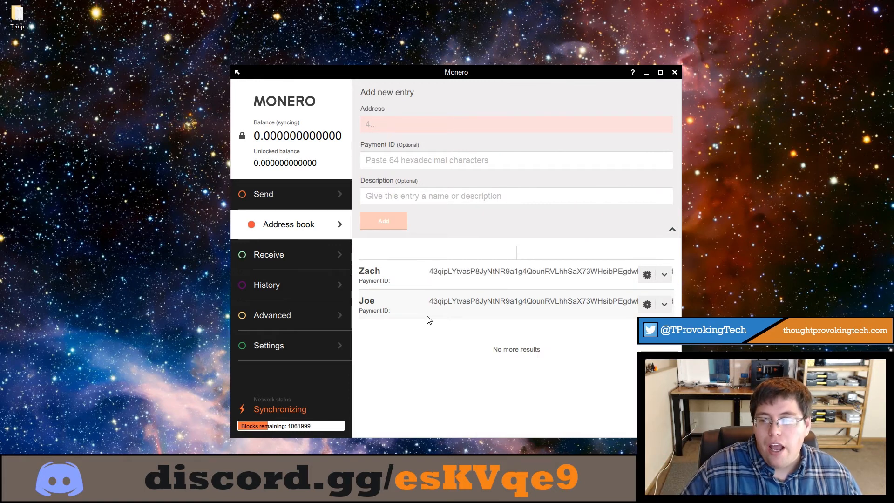
{"action": "mouse_move", "coordinate": [432, 304]}
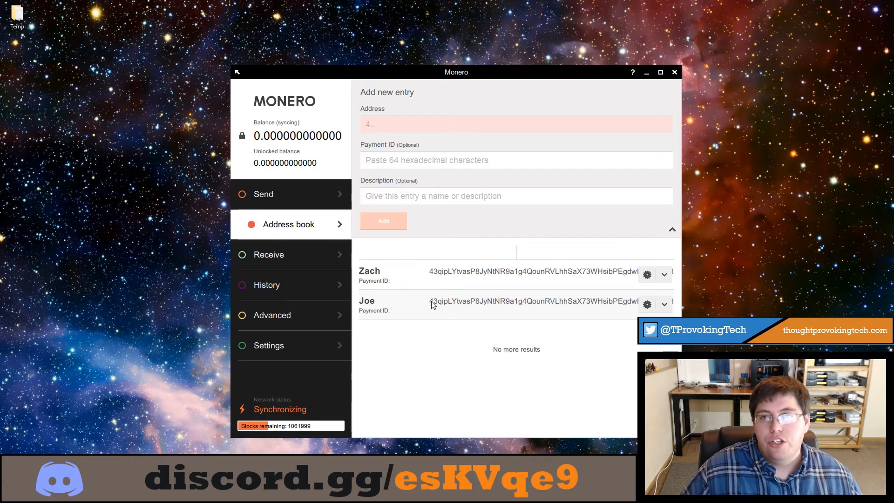
{"action": "left_click", "coordinate": [401, 124]}
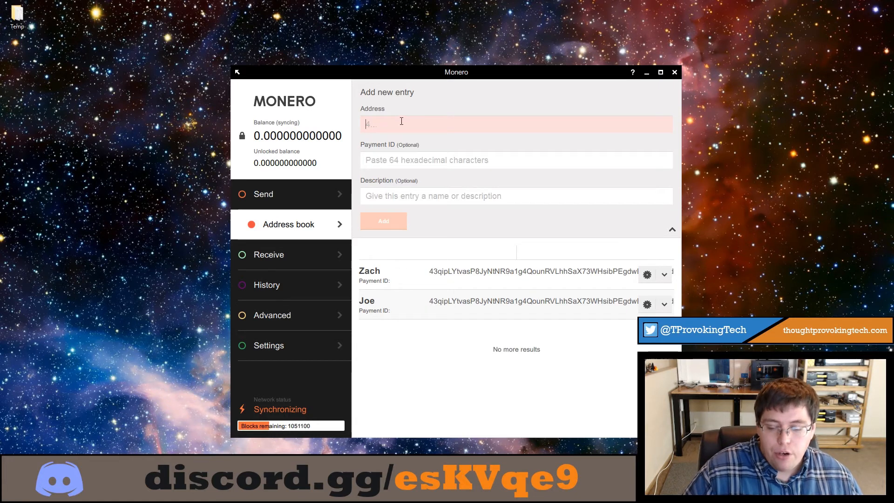
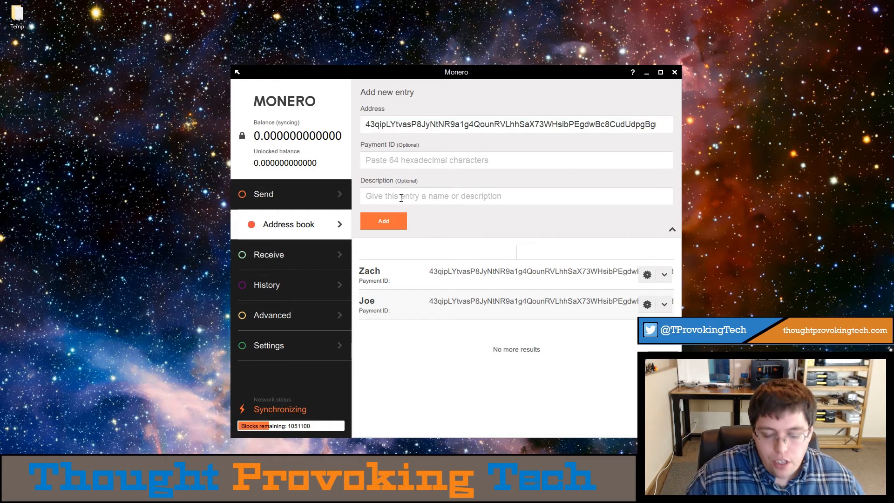
{"action": "type", "text": "Tom"}
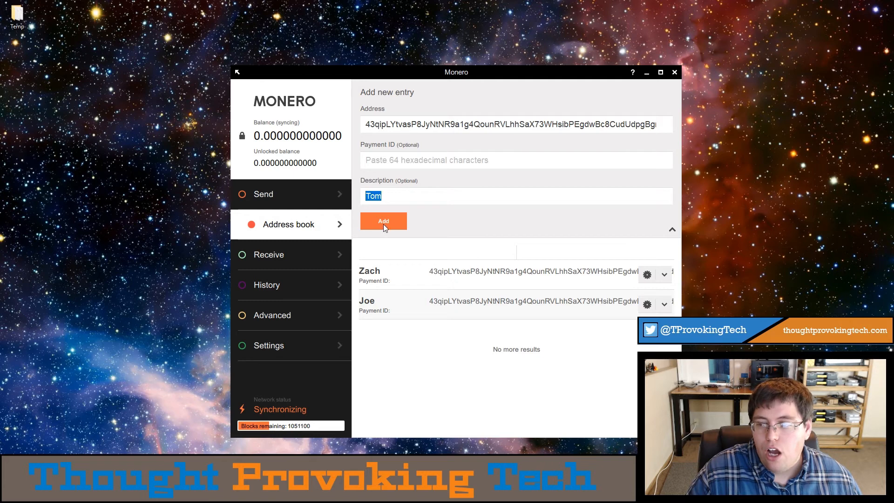
{"action": "left_click", "coordinate": [383, 221]}
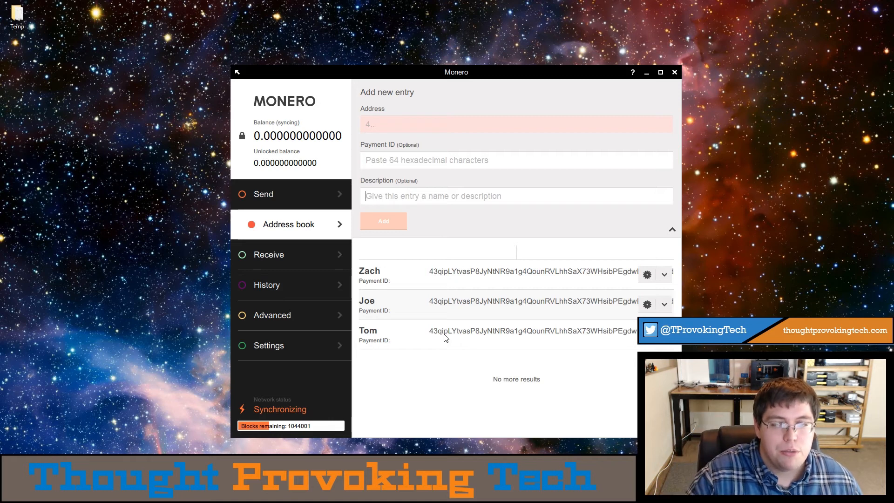
{"action": "mouse_move", "coordinate": [483, 324]}
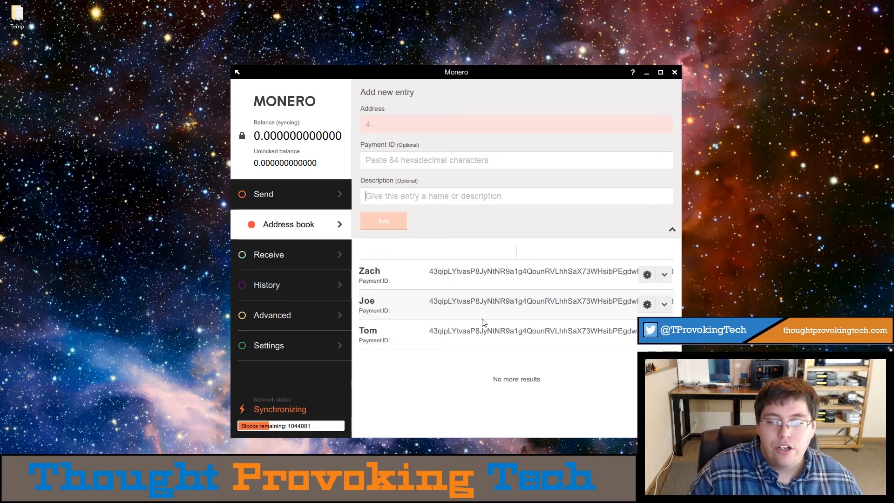
{"action": "mouse_move", "coordinate": [647, 349]}
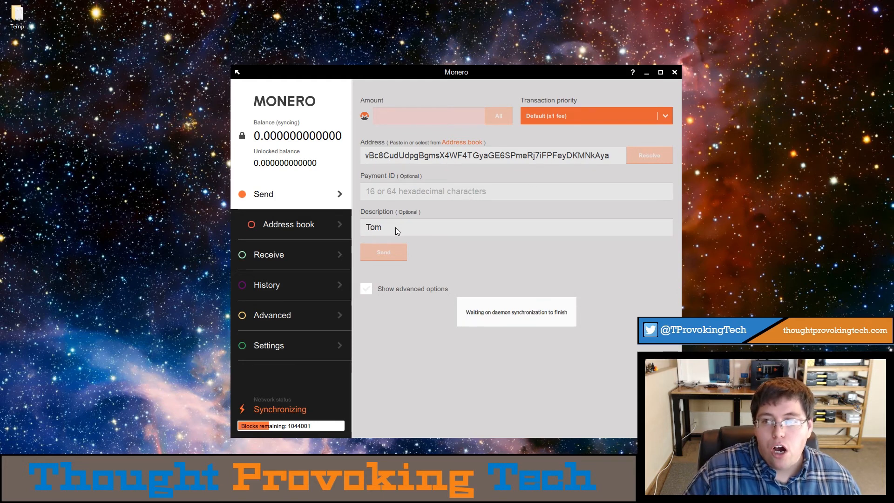
{"action": "mouse_move", "coordinate": [397, 120]}
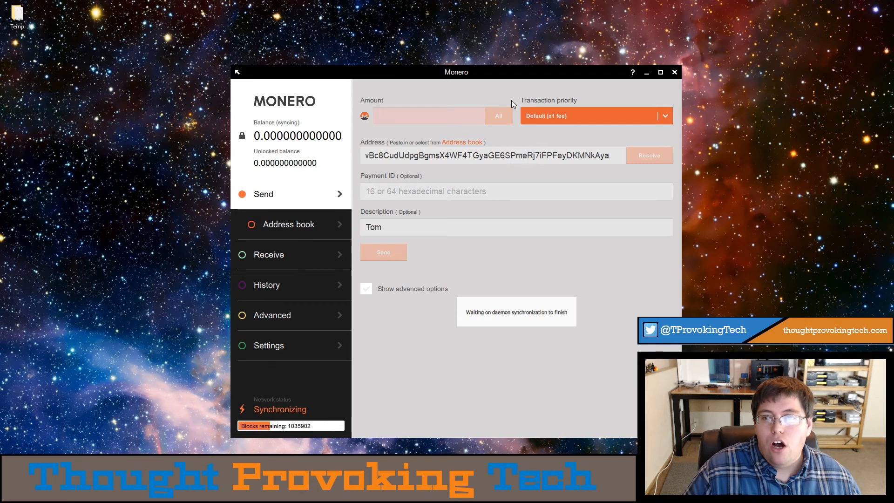
{"action": "mouse_move", "coordinate": [588, 118]}
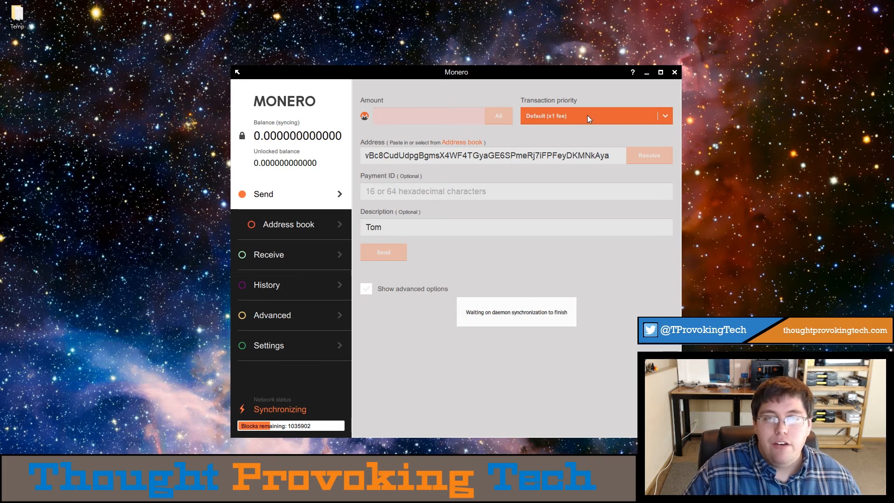